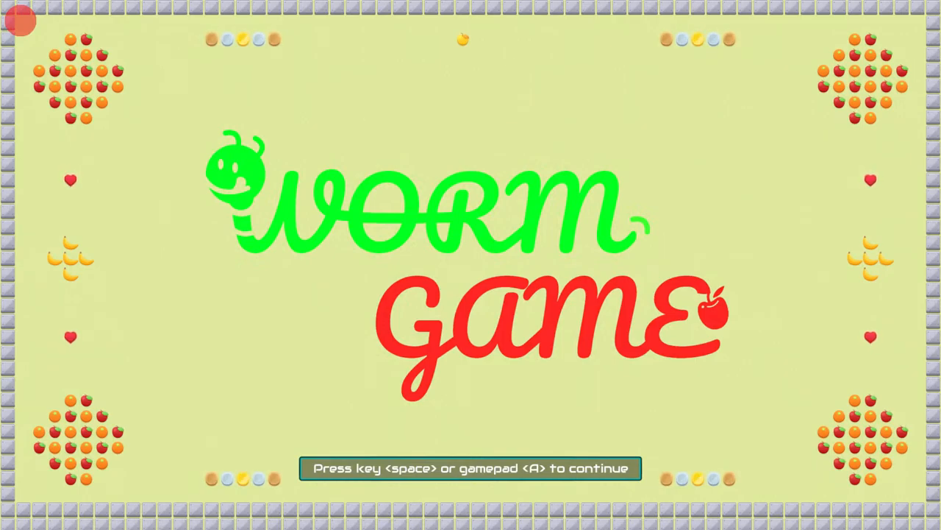
Pass the title screen, view the Gameplay instructions page, then return to the Main Menu.
key("space")
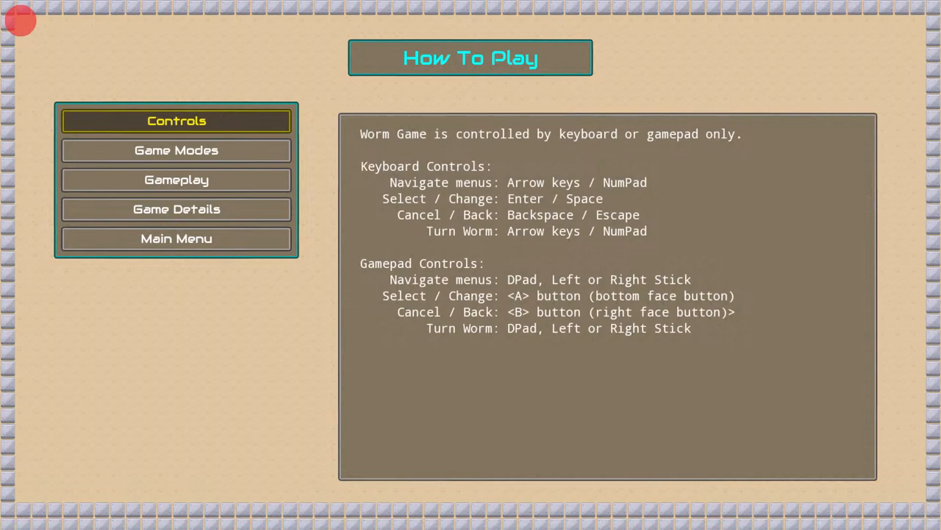
left_click(176, 180)
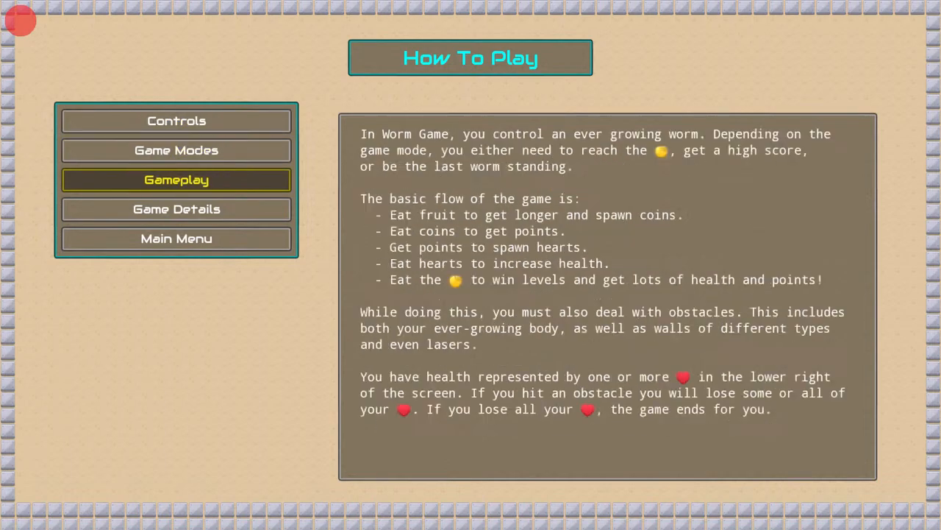
left_click(177, 238)
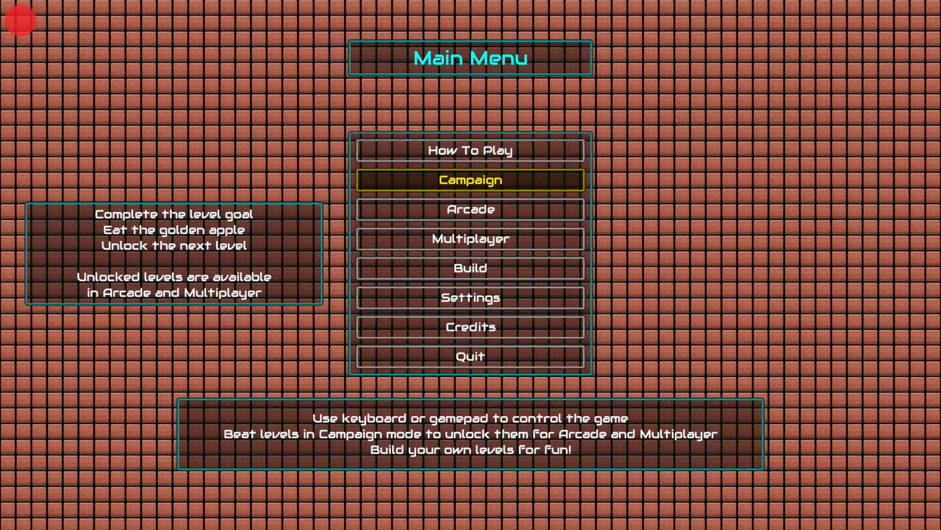
Choose Arcade and launch the Open Spaces level.
left_click(470, 180)
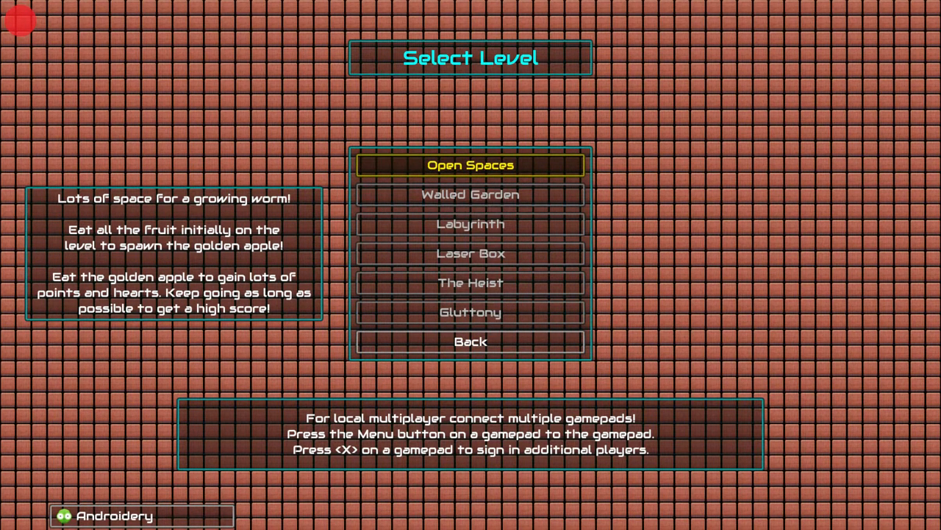
left_click(470, 164)
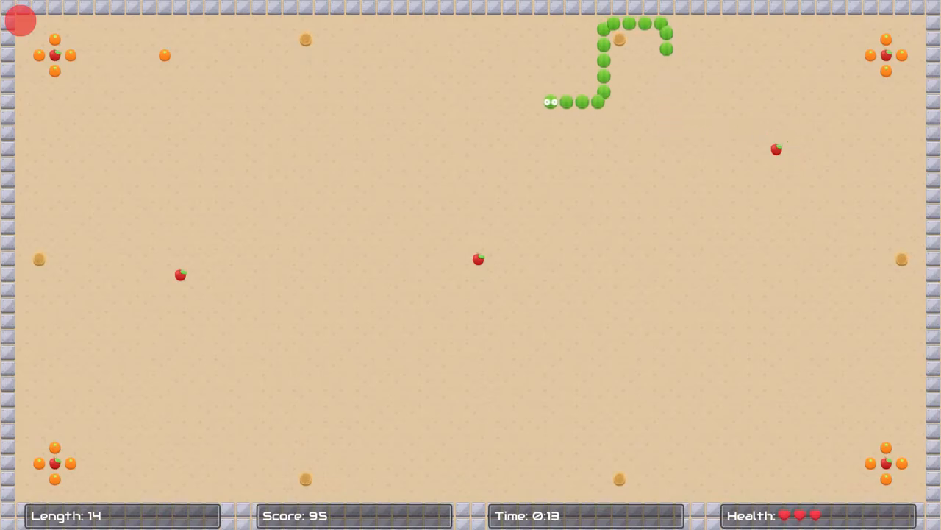
Steer the worm until it dies at a 1,385 total, then leave the Game Over leaderboard.
key("Left")
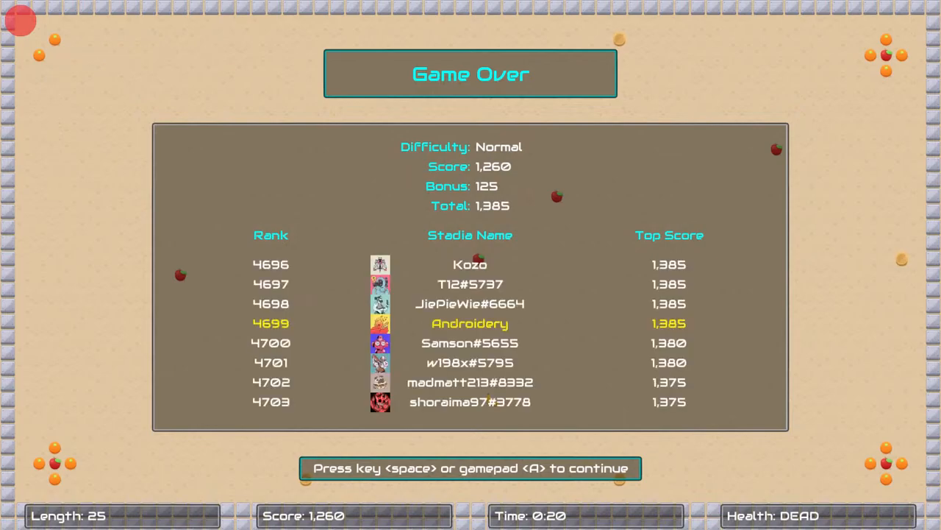
key("space")
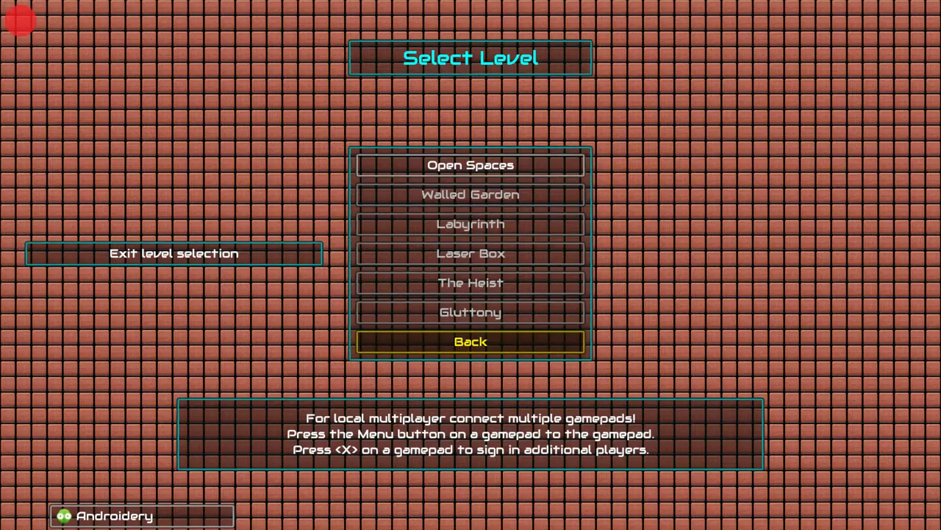
Restart Open Spaces and steer the worm toward fruit, reaching length 65 and 3,335 points.
left_click(470, 165)
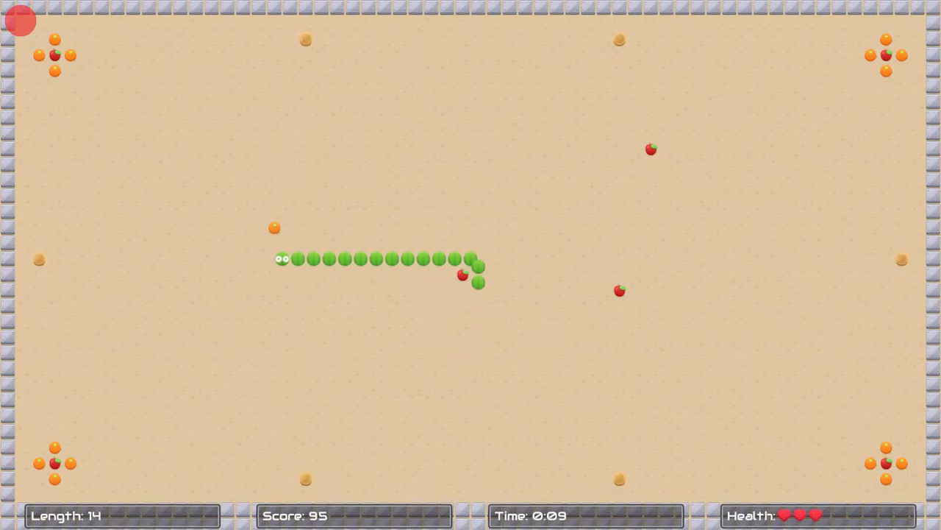
key("Up")
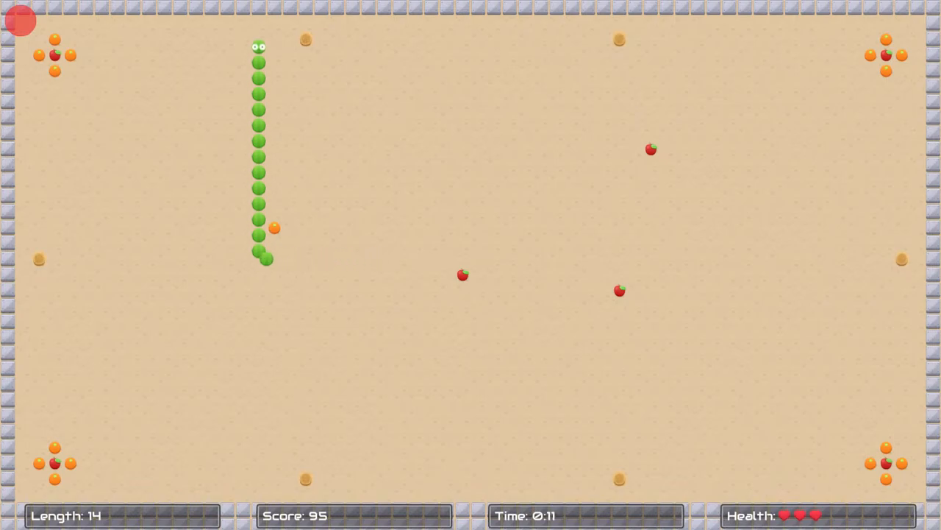
key("Right")
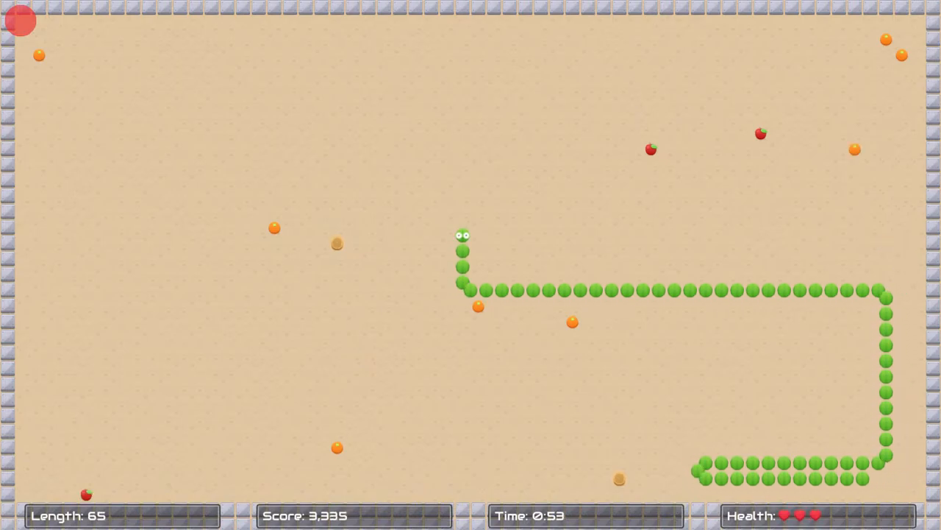
Keep turning the worm until it crashes at score 4,230 with a 4,710 total.
key("Left")
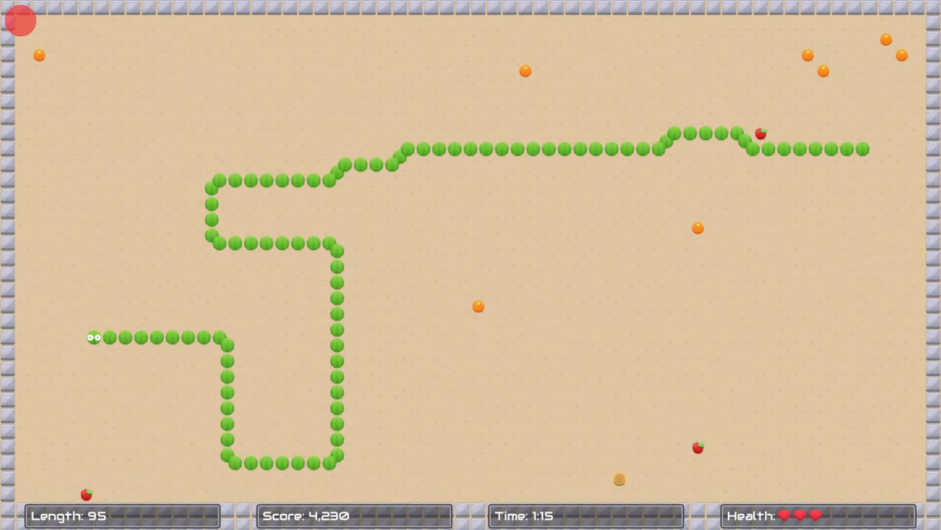
key("Up")
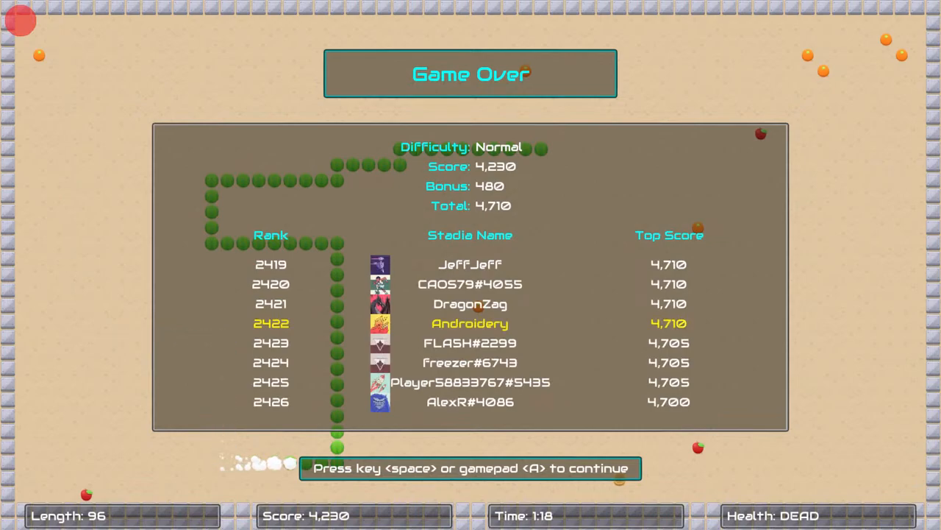
Leave Game Over, back out to the Main Menu and choose Campaign.
key("space")
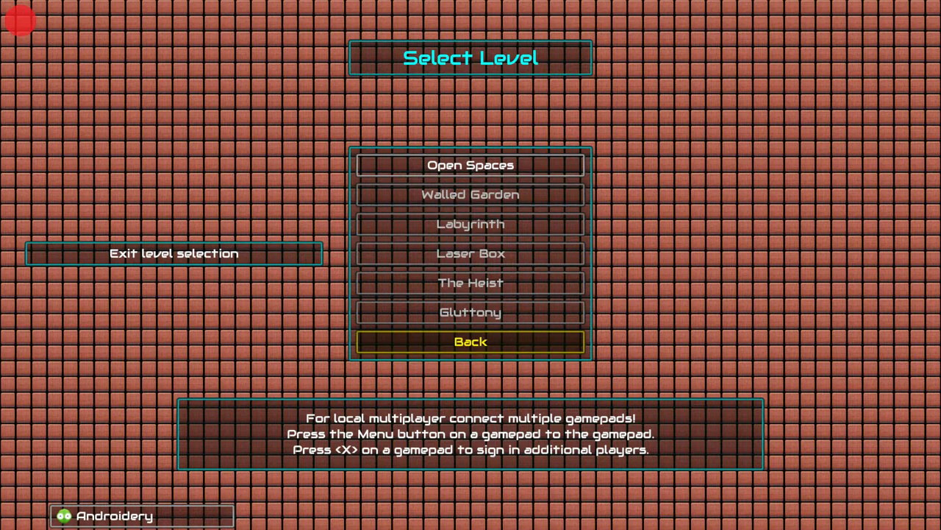
left_click(471, 341)
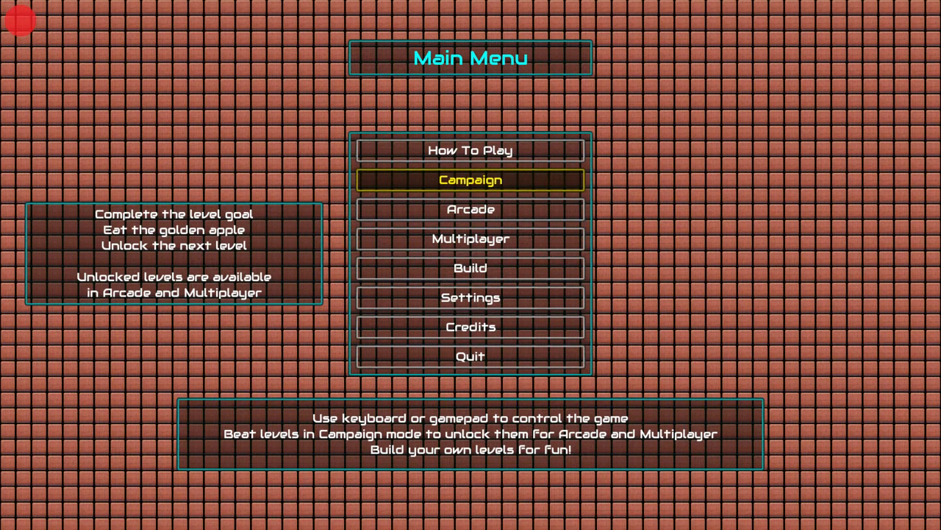
left_click(471, 179)
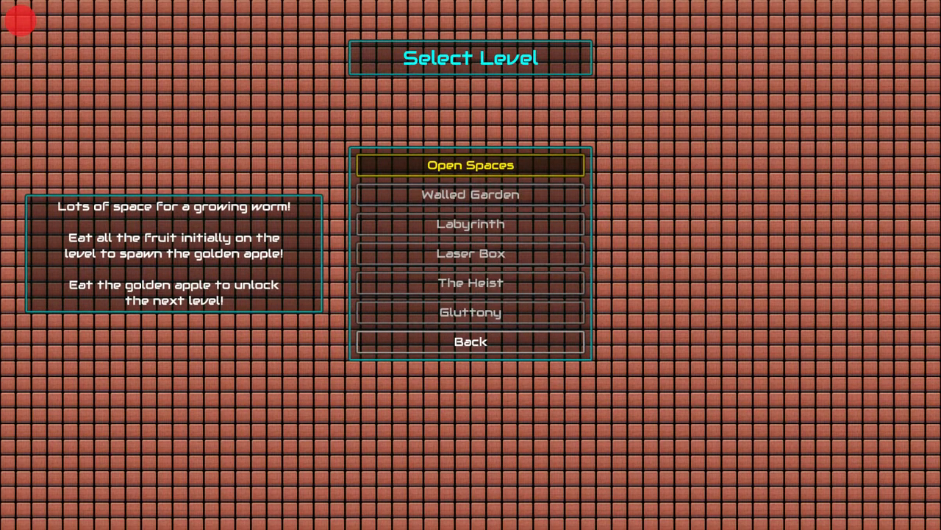
Play the Open Spaces campaign run to a 3,660 score (3,885 total), then leave Game Over.
left_click(471, 165)
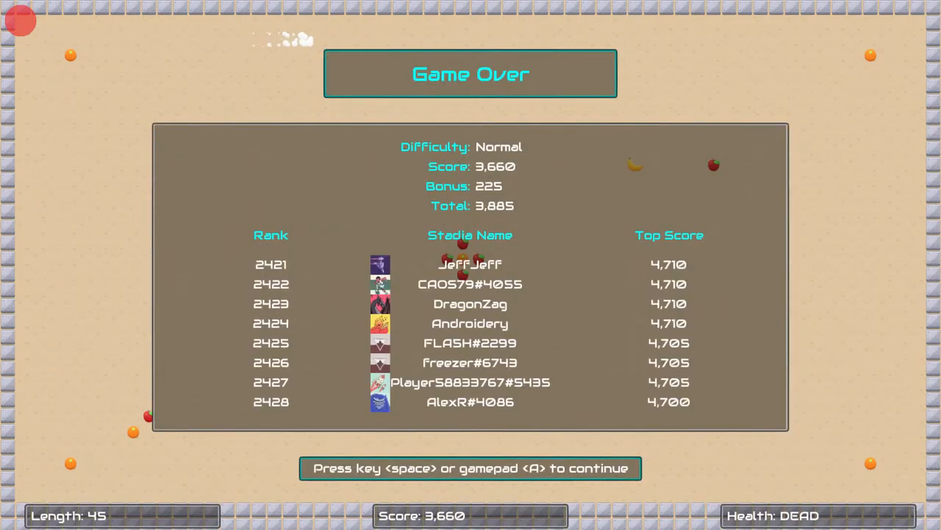
key("space")
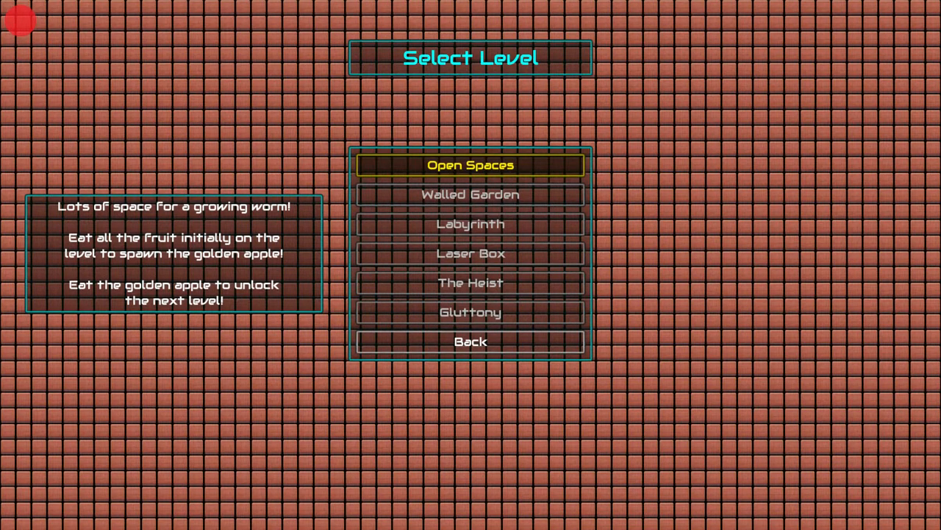